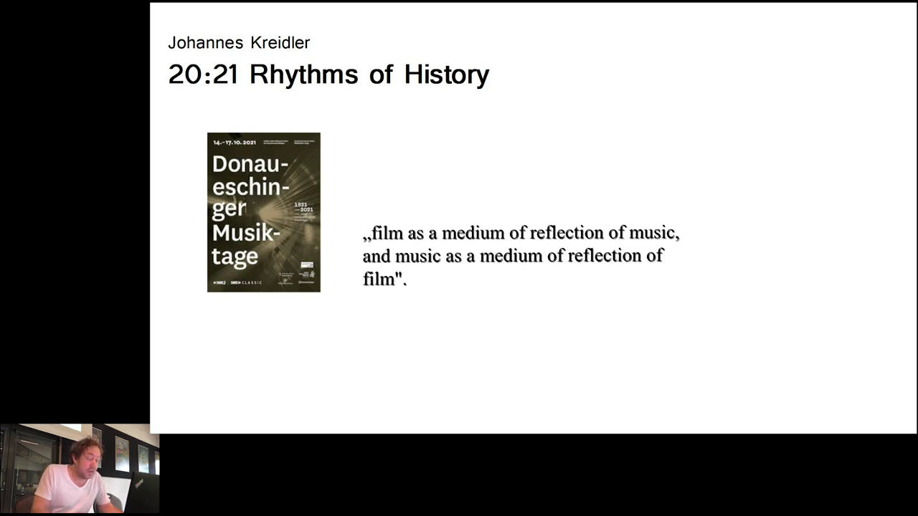
key("Right")
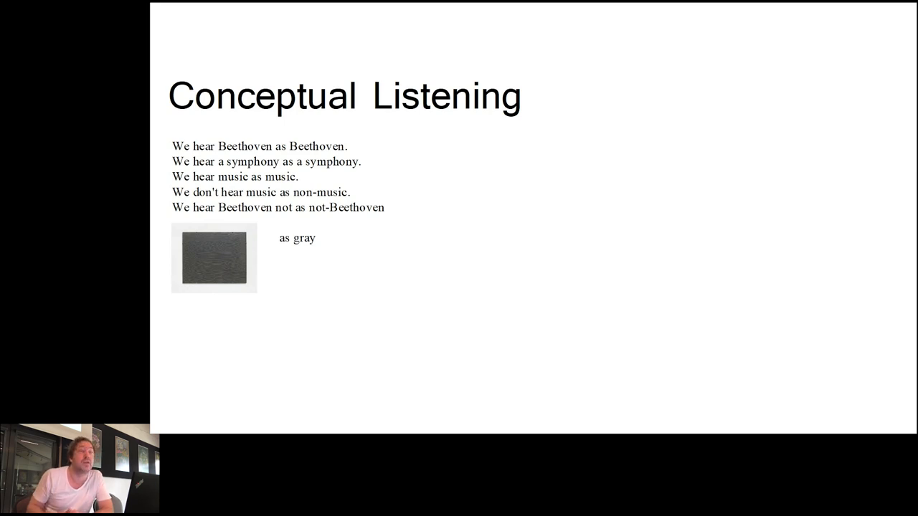
key("right")
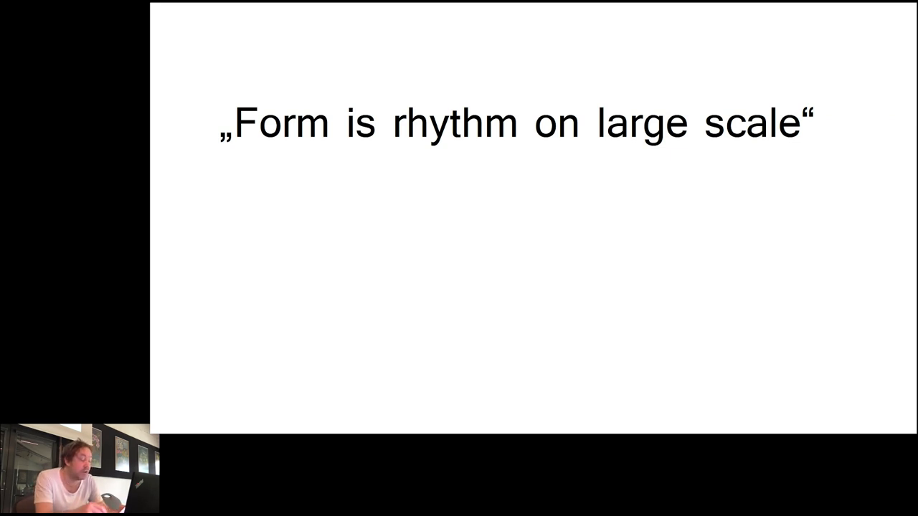
key("right")
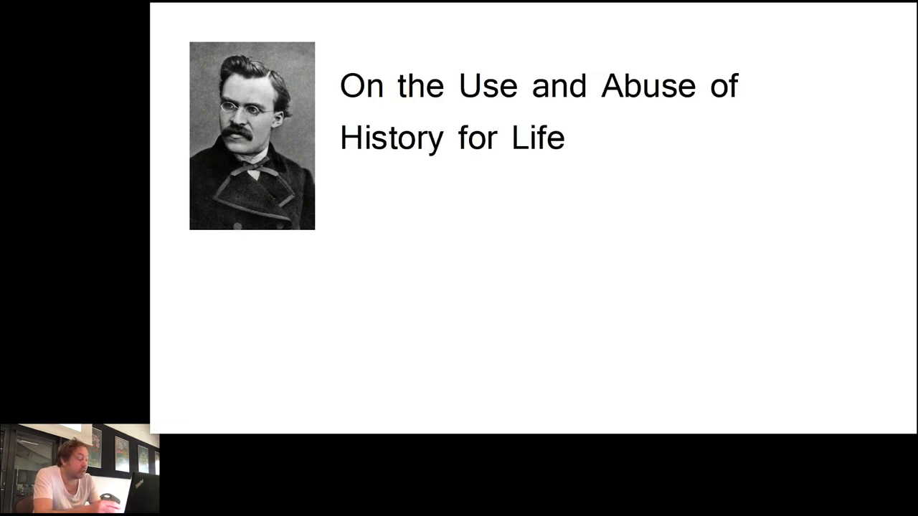
key("Right")
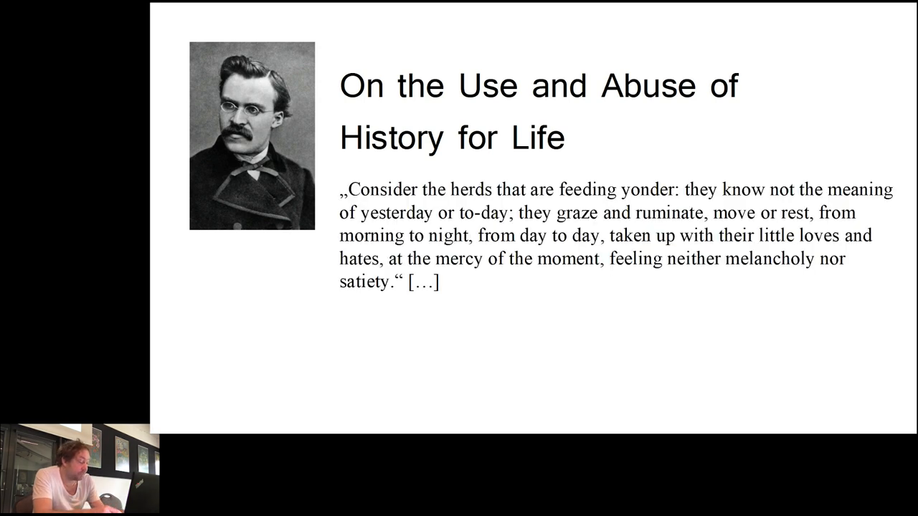